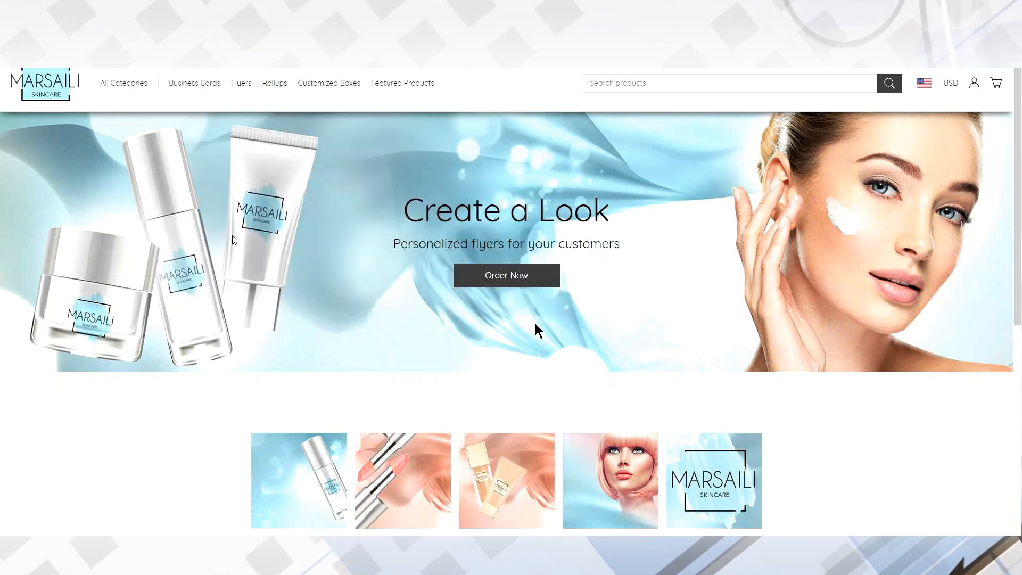
mouse_move(489, 290)
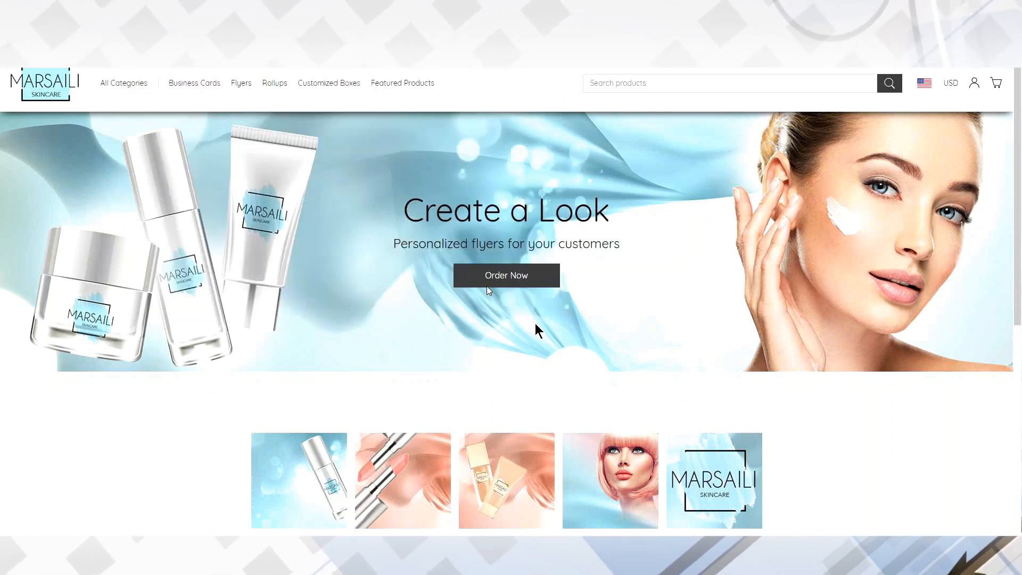
- Scroll the storefront before heading to the back office's Customize Theme page
scroll("down", 3)
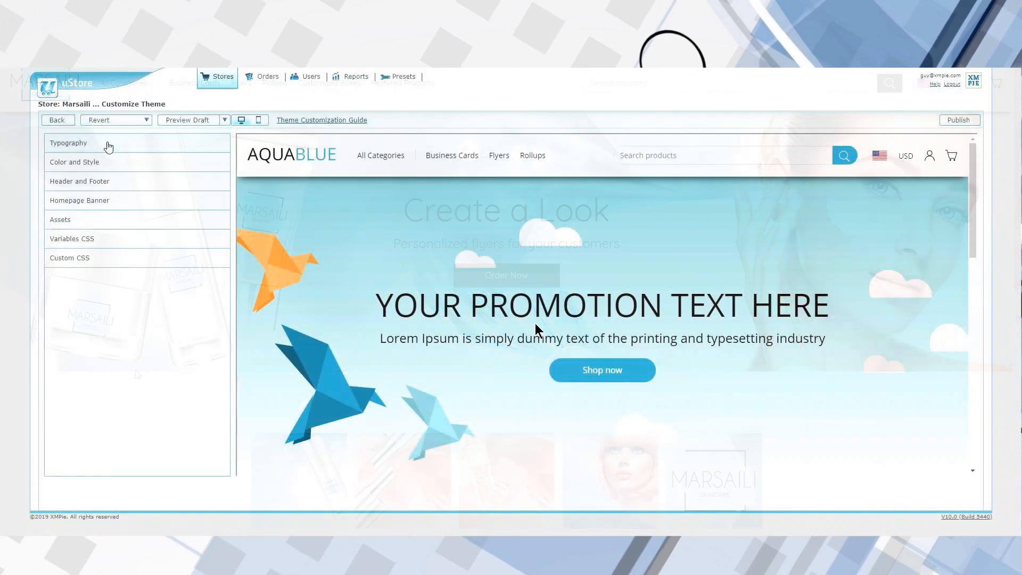
- Make Fruktur the storefront font with a 25 px heading base size and adjusted body size
left_click(69, 142)
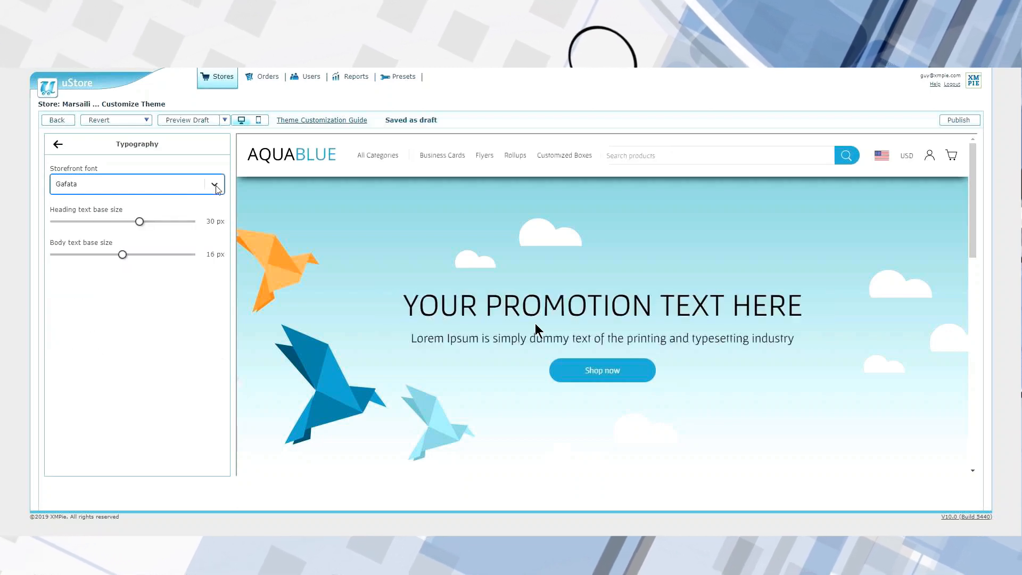
left_click(137, 184)
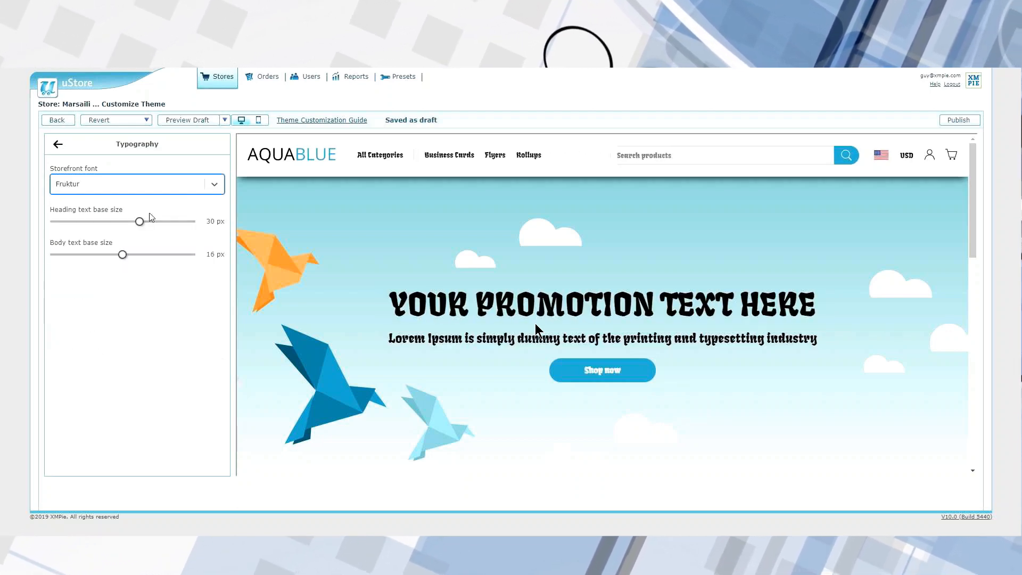
left_click_drag(139, 221, 96, 221)
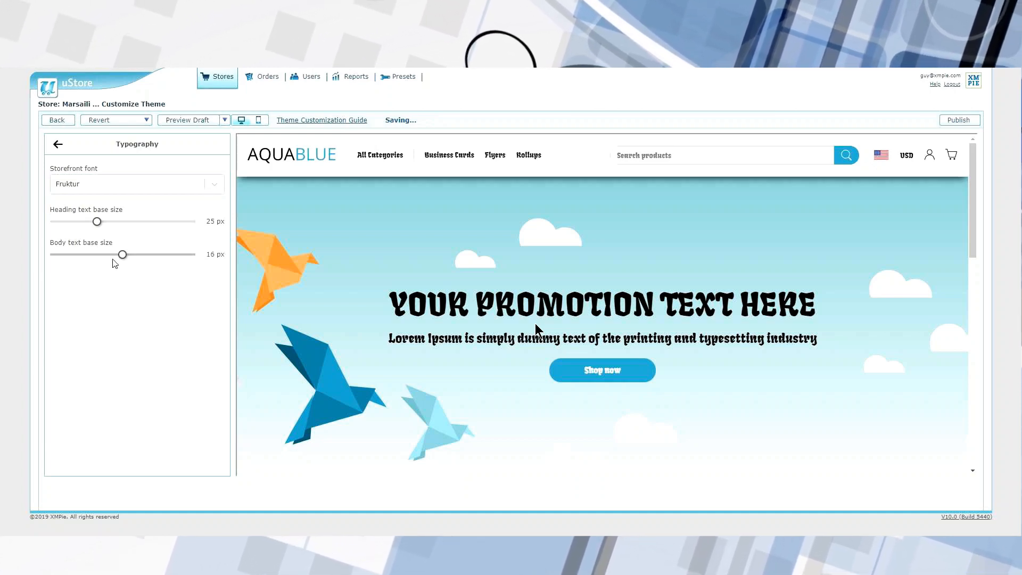
left_click_drag(122, 255, 104, 254)
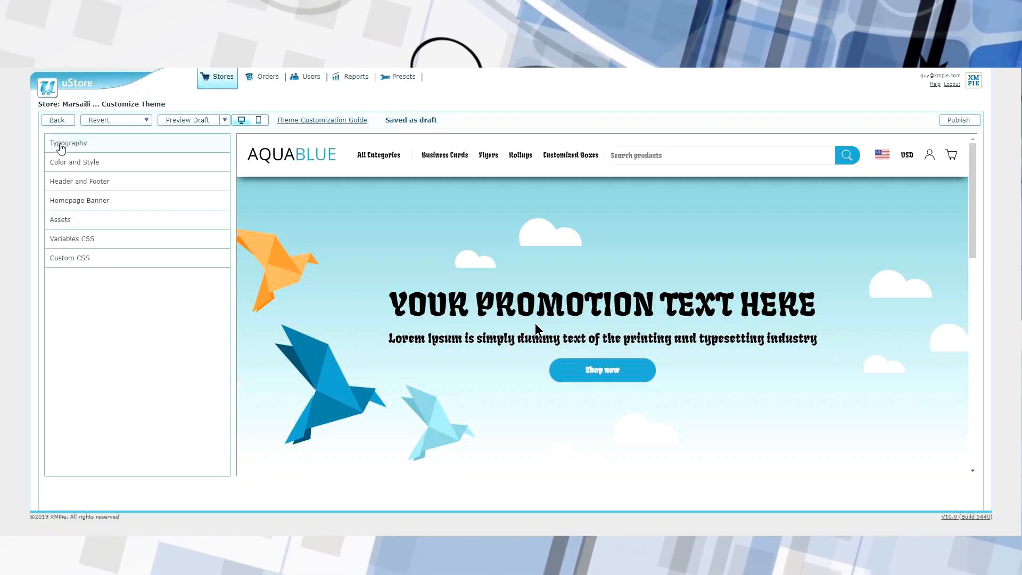
- In Color and Style, make the buttons red with a square 1 px corner radius
left_click(74, 161)
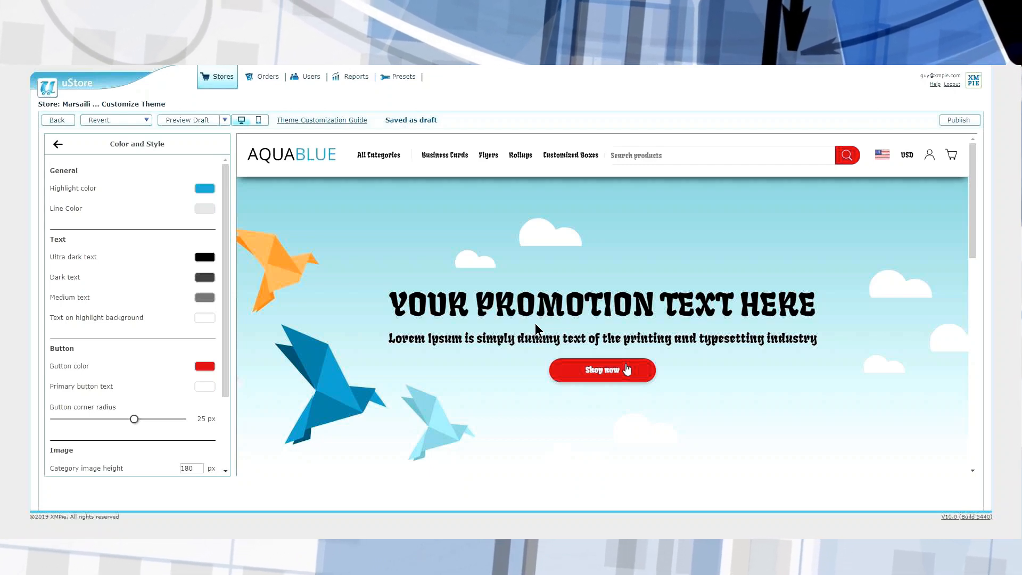
mouse_move(247, 308)
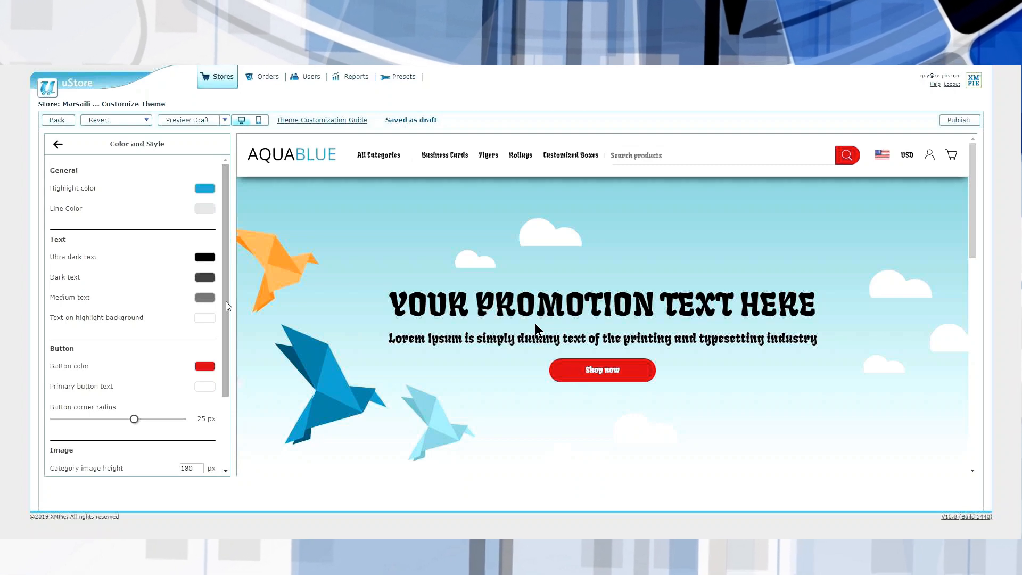
mouse_move(220, 398)
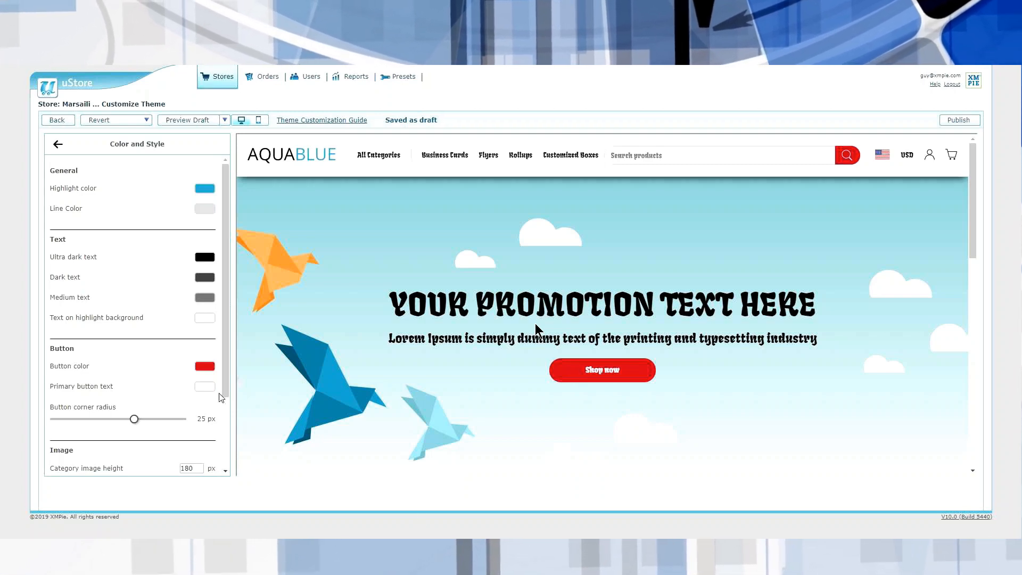
mouse_move(556, 398)
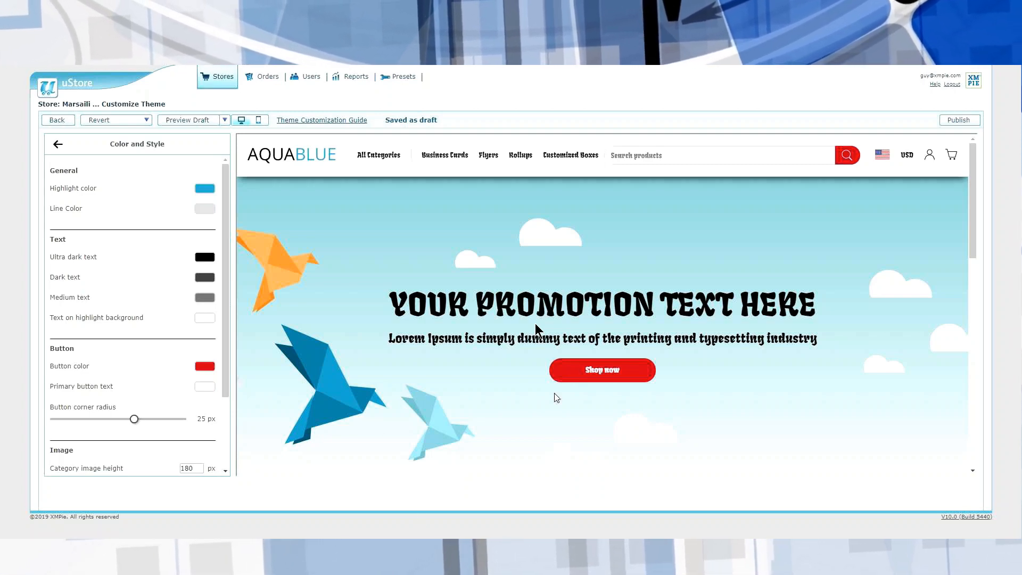
left_click_drag(134, 419, 58, 419)
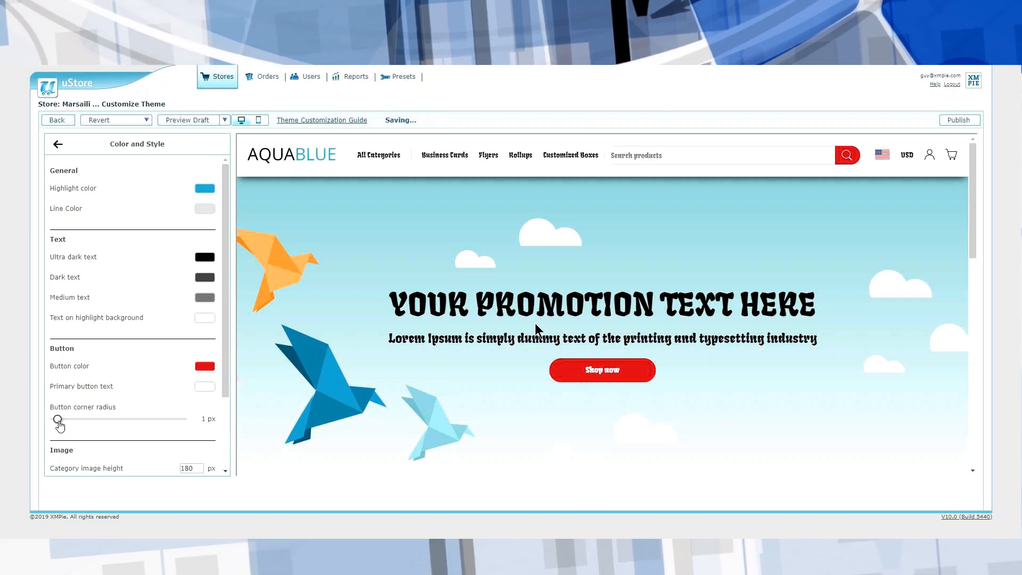
left_click(57, 145)
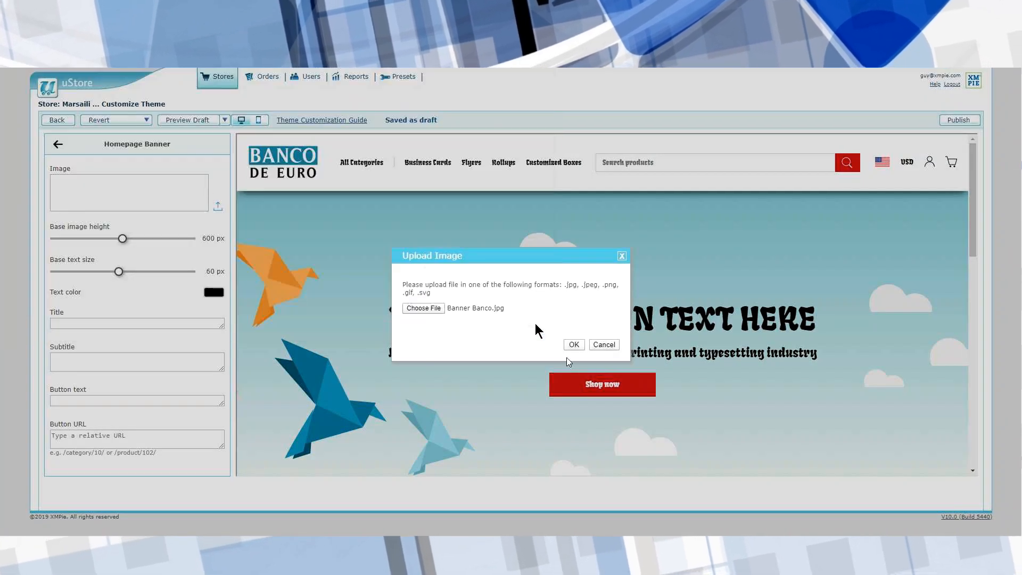
- Upload Banner Banco.jpg as the homepage banner at 435 px height titled 'This is your bank'
left_click(572, 344)
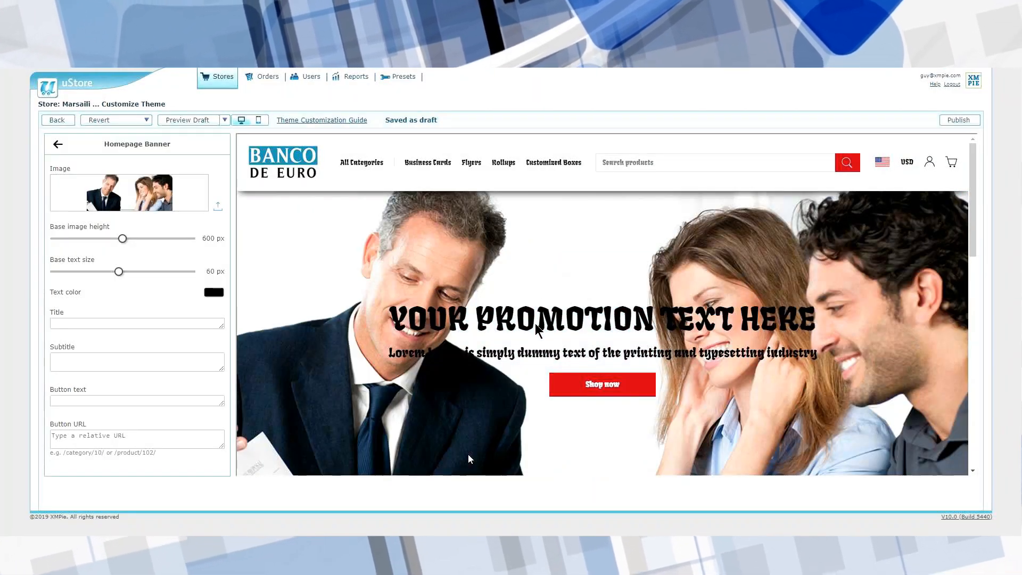
left_click_drag(121, 238, 85, 238)
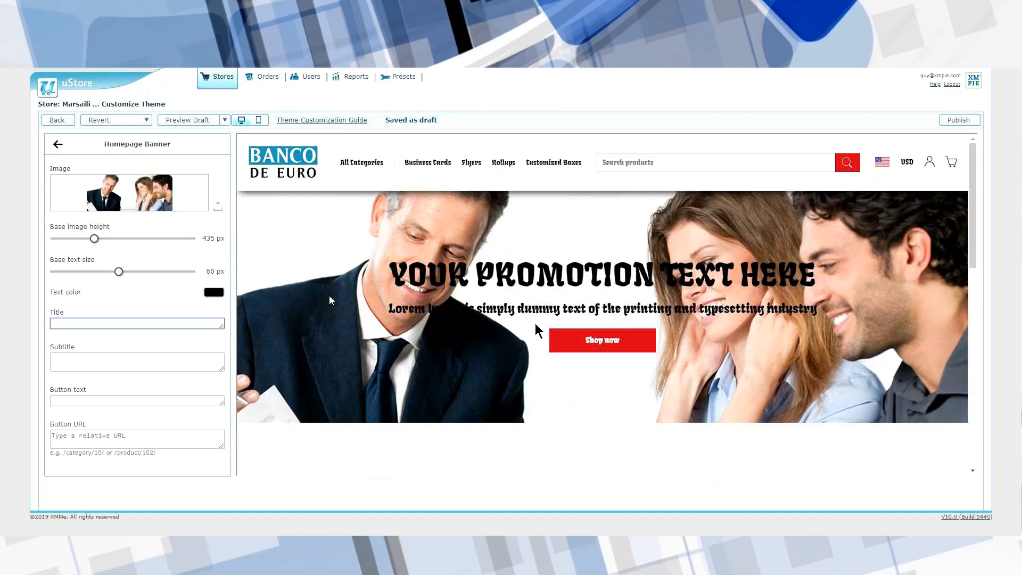
type("This is your bank")
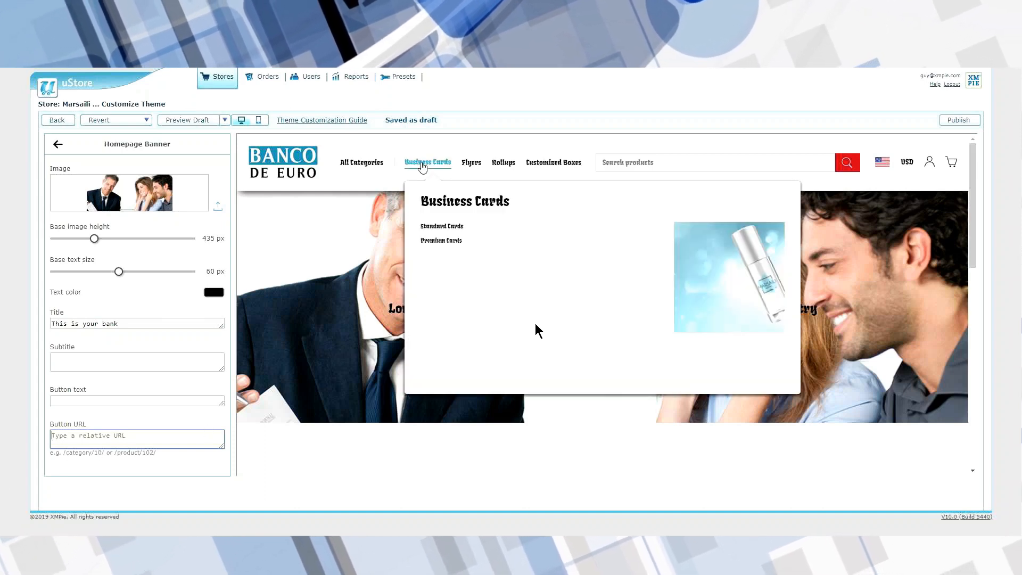
left_click(57, 144)
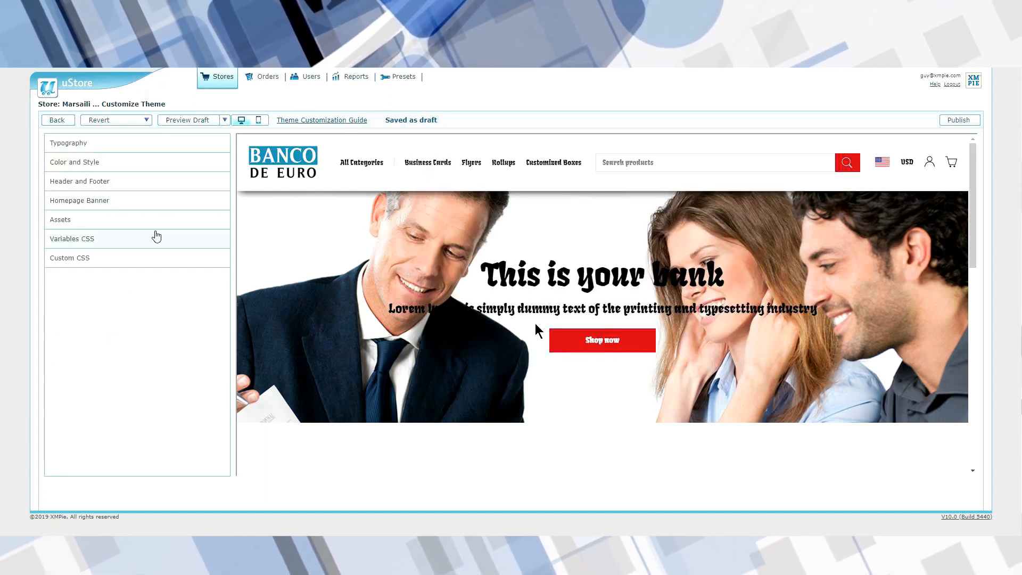
left_click(70, 257)
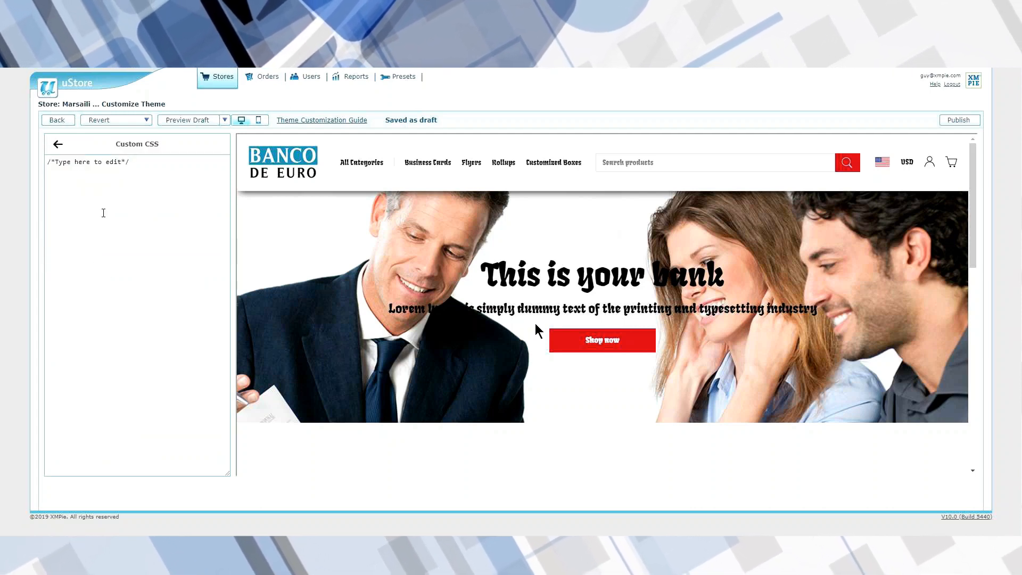
scroll("down", 3)
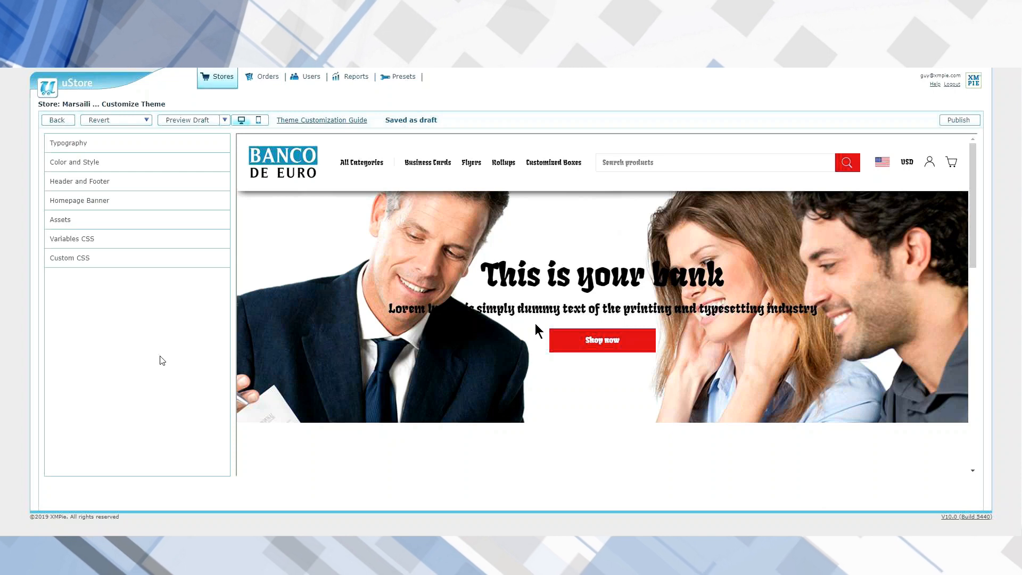
left_click(403, 76)
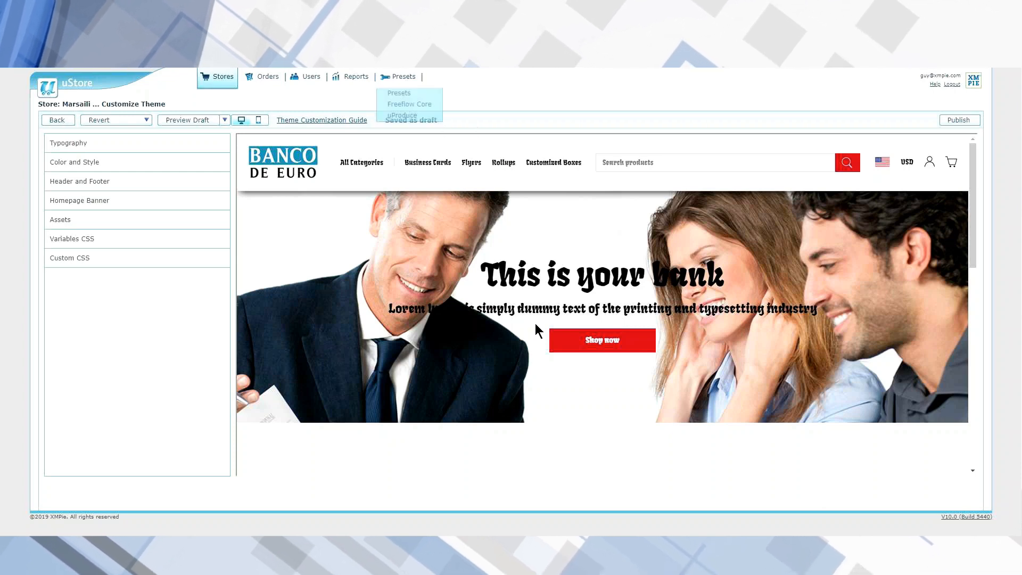